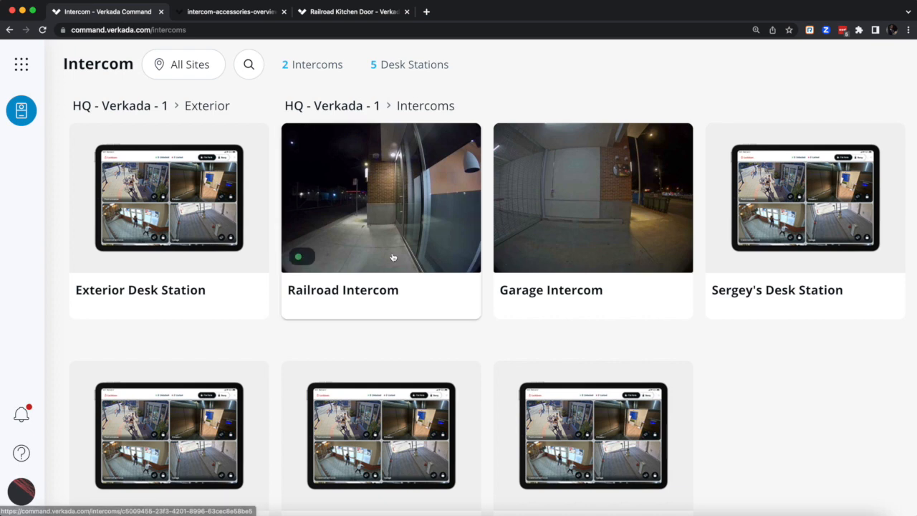
# View the Railroad Intercom's live feed alongside its two paired interior cameras.
pyautogui.click(380, 198)
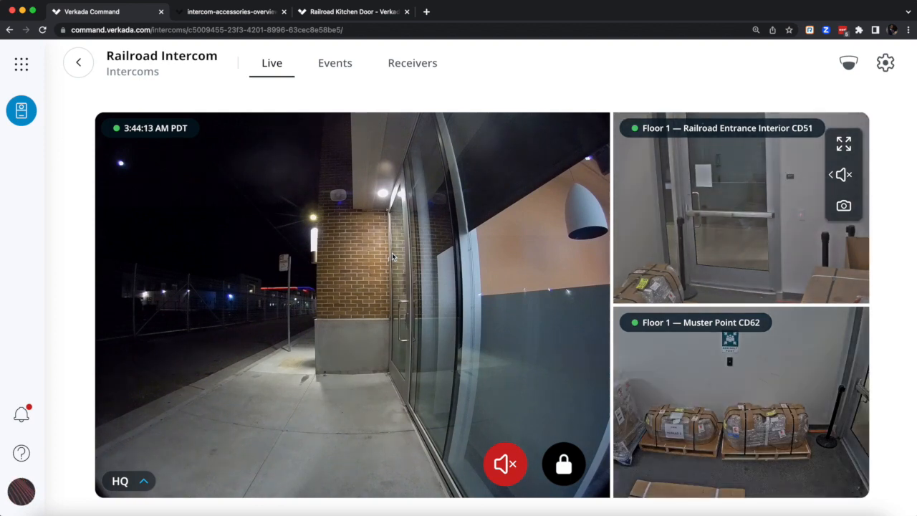
pyautogui.moveTo(352, 314)
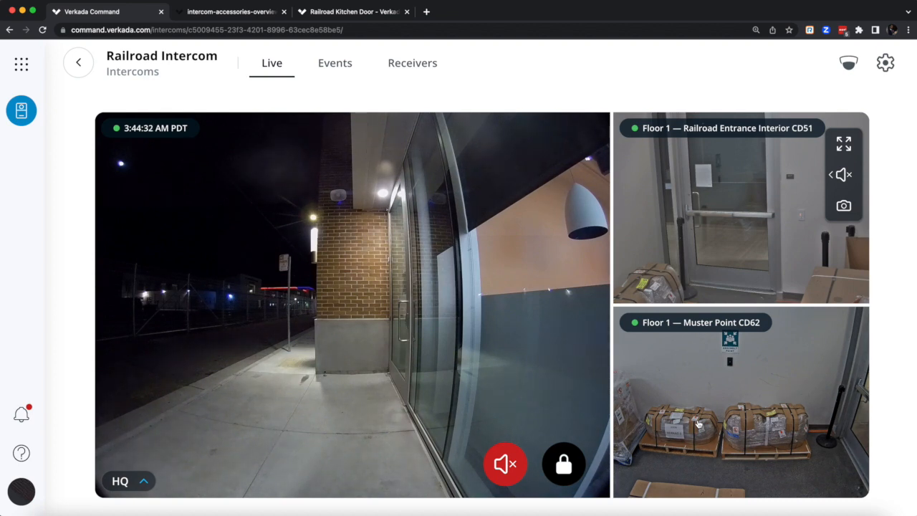
pyautogui.moveTo(447, 202)
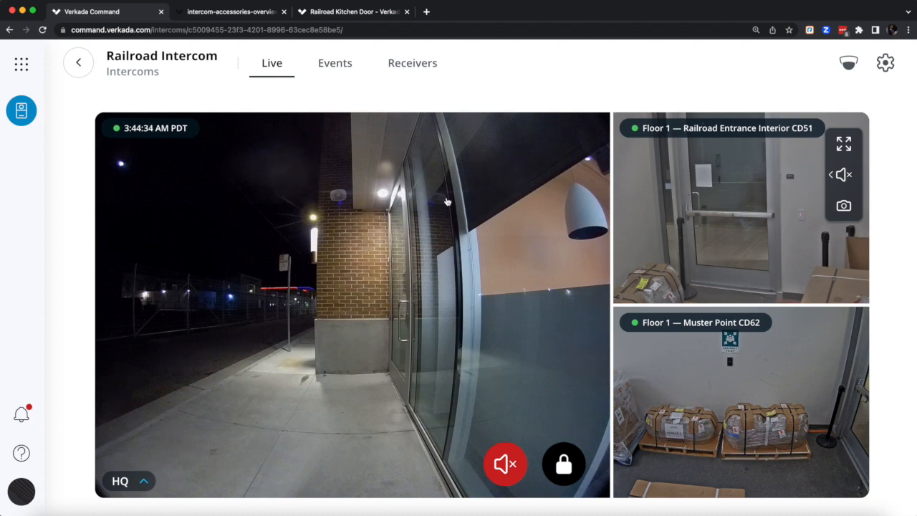
pyautogui.click(335, 63)
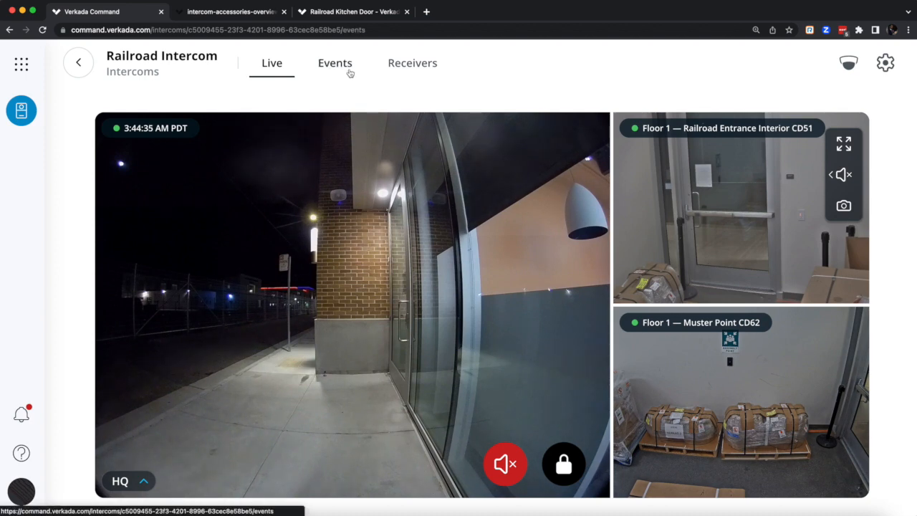
# Browse the intercom's past call events to find the visiting delivery worker.
pyautogui.click(334, 63)
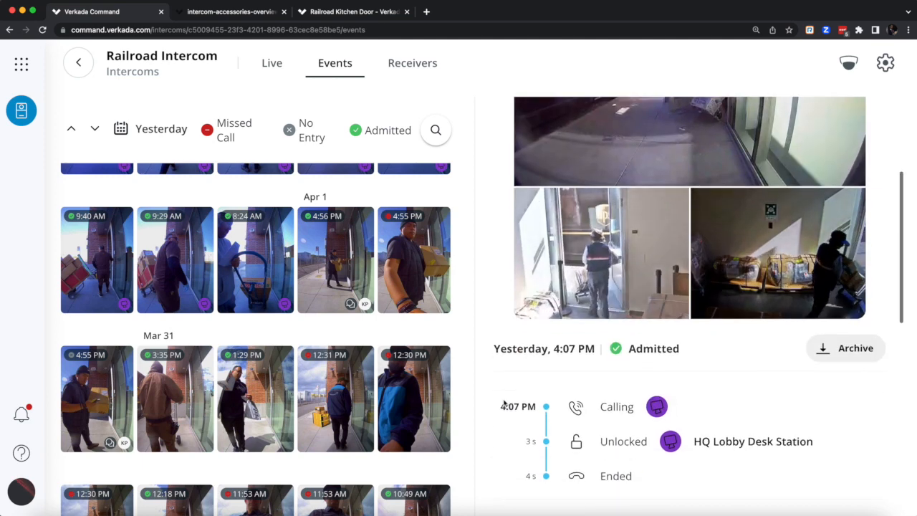
pyautogui.scroll(-3)
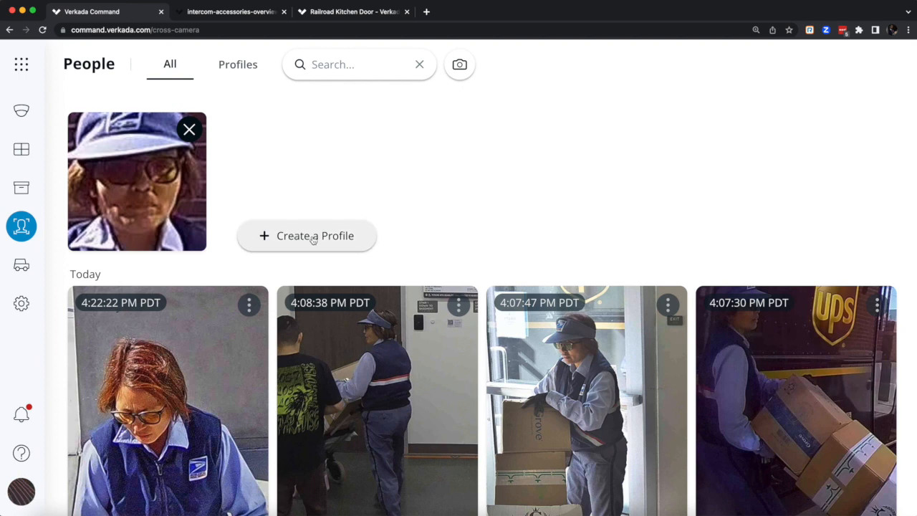
# Start a profile for the visitor marked as Person of Interest, then discard it.
pyautogui.click(306, 235)
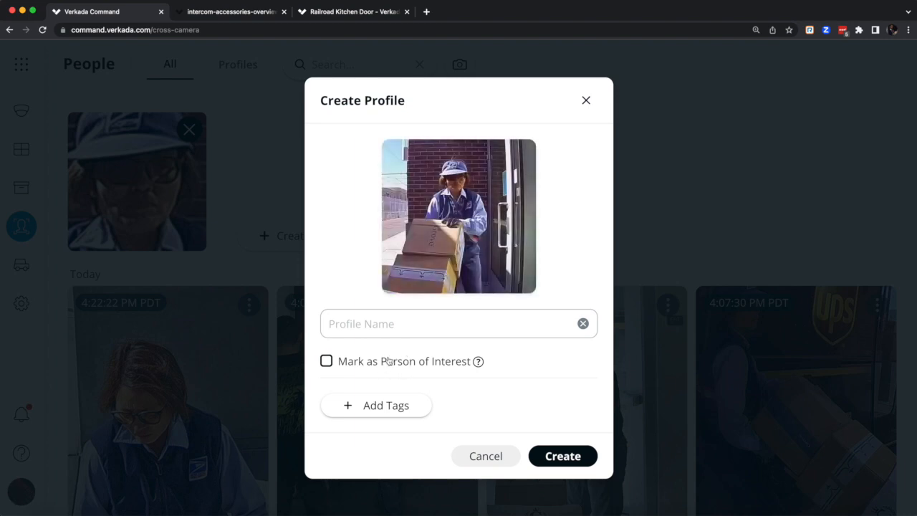
pyautogui.click(326, 360)
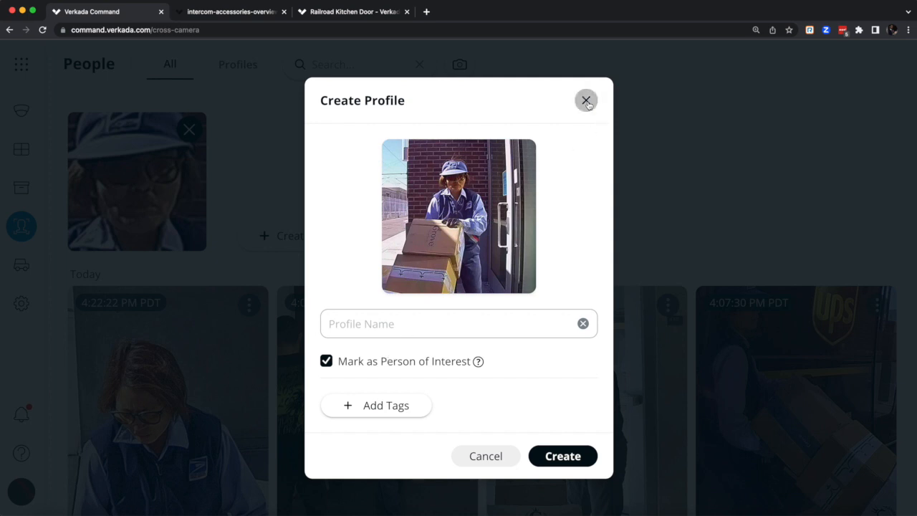
pyautogui.click(586, 100)
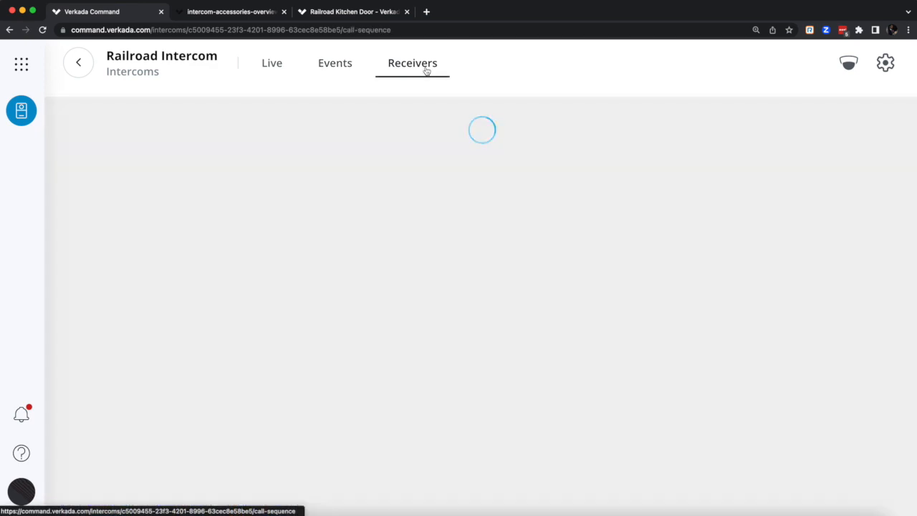
# Review the Business Hours call list's three receiver steps and weekly schedule.
pyautogui.click(412, 63)
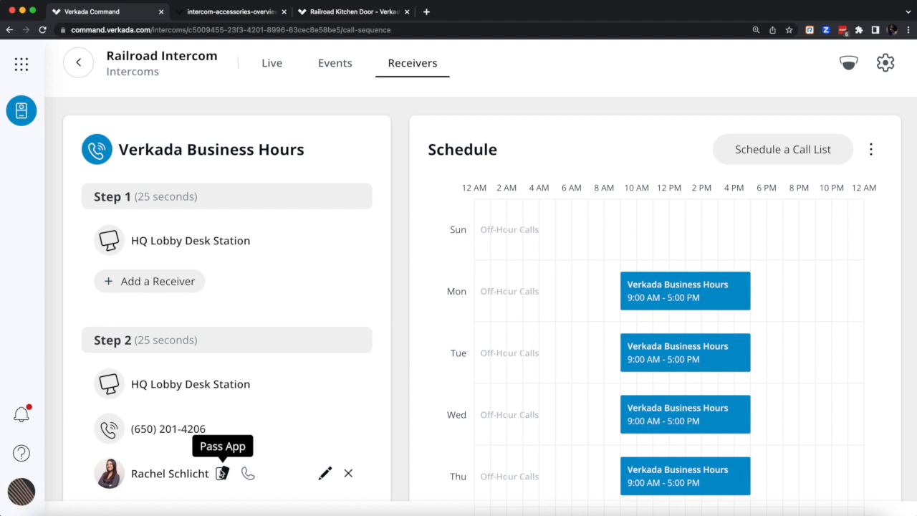
pyautogui.moveTo(390, 278)
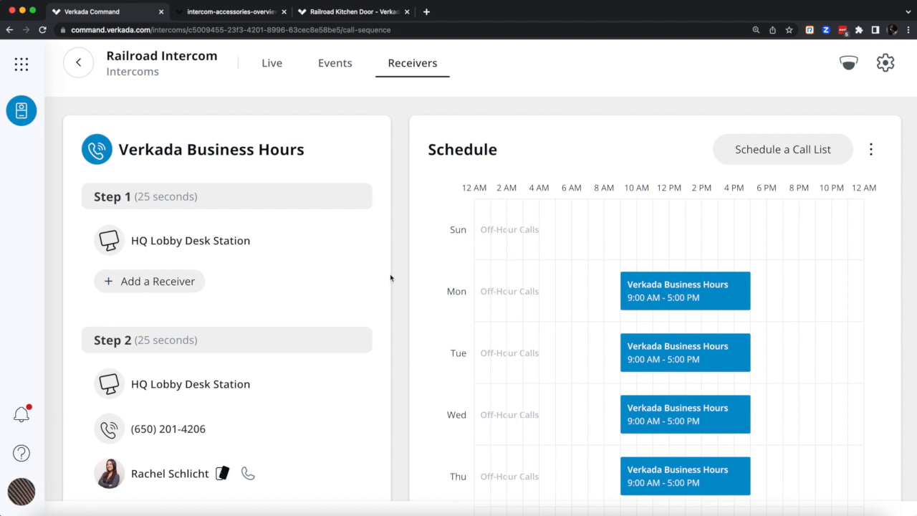
pyautogui.scroll(-3)
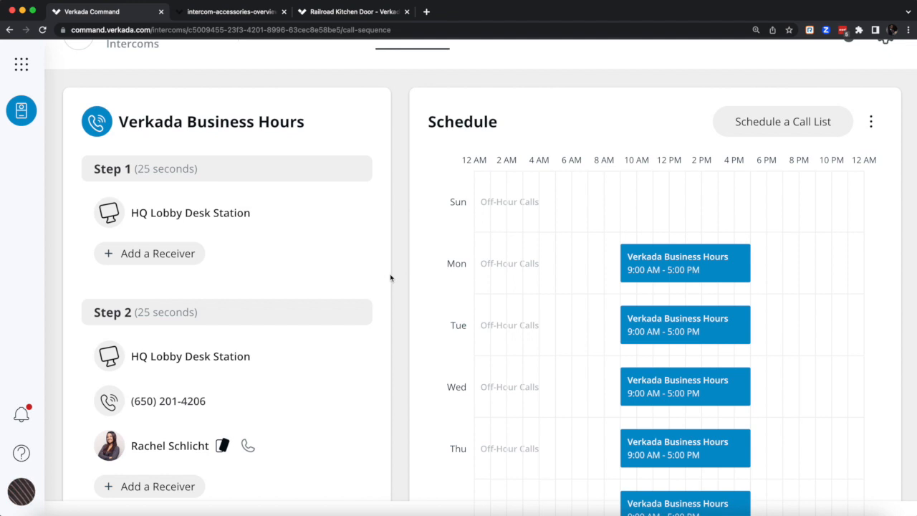
pyautogui.moveTo(182, 161)
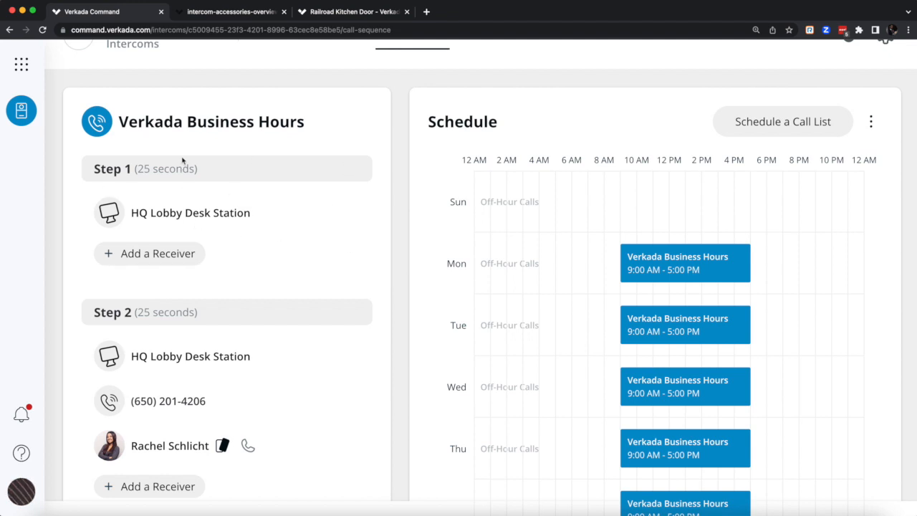
pyautogui.moveTo(191, 213)
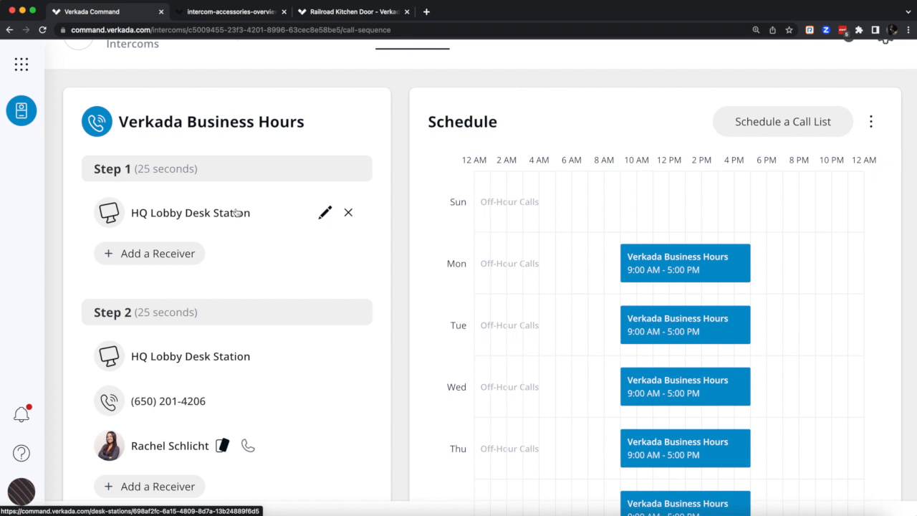
pyautogui.scroll(-3)
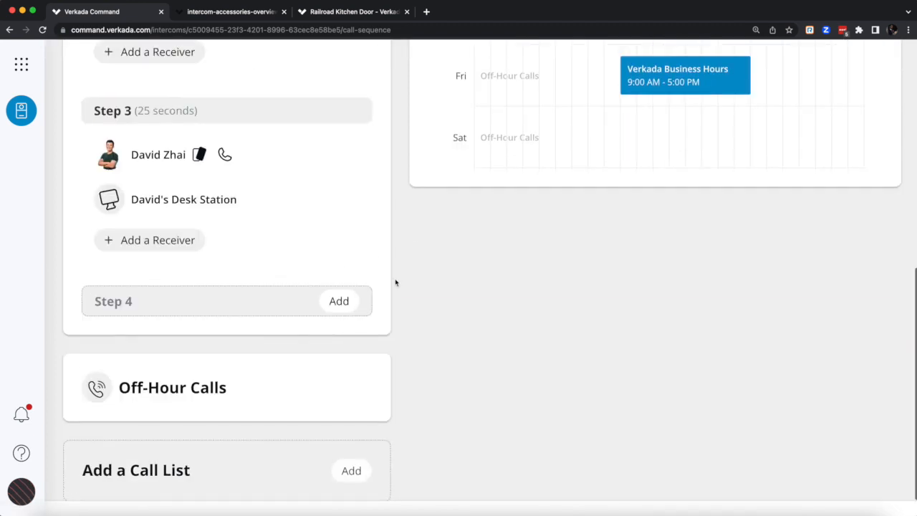
pyautogui.moveTo(258, 363)
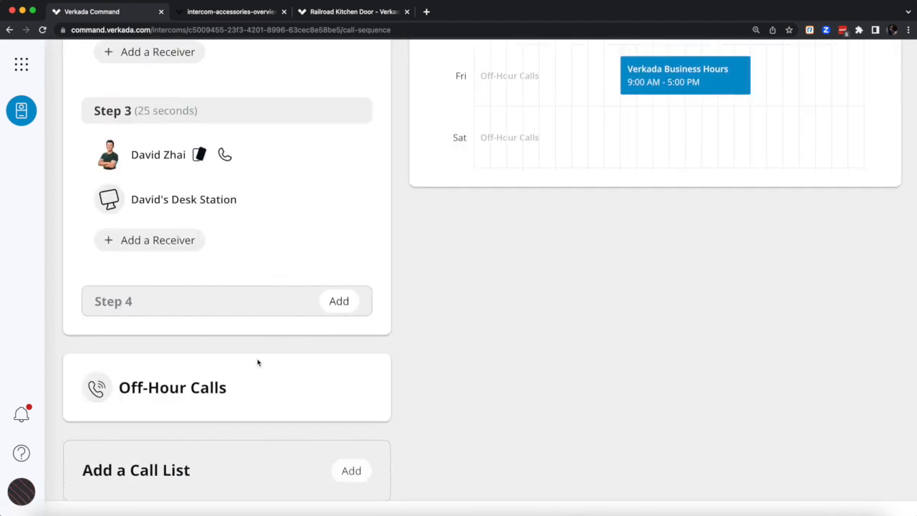
pyautogui.moveTo(484, 341)
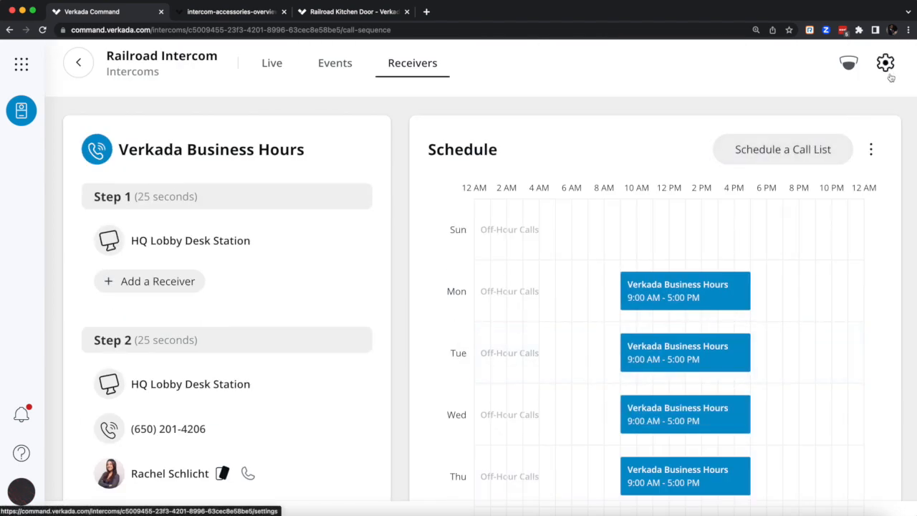
# Review the intercom's general and Pairing settings with its two cameras, then close them.
pyautogui.click(886, 63)
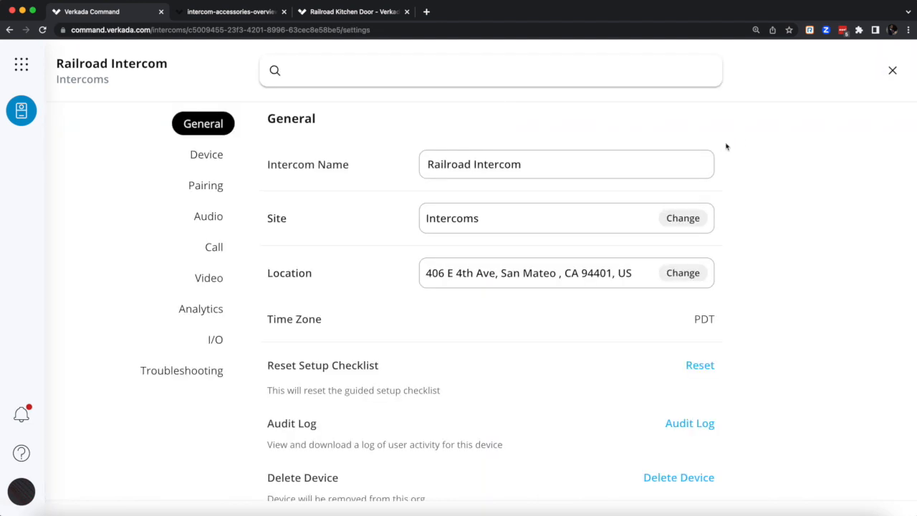
pyautogui.moveTo(298, 231)
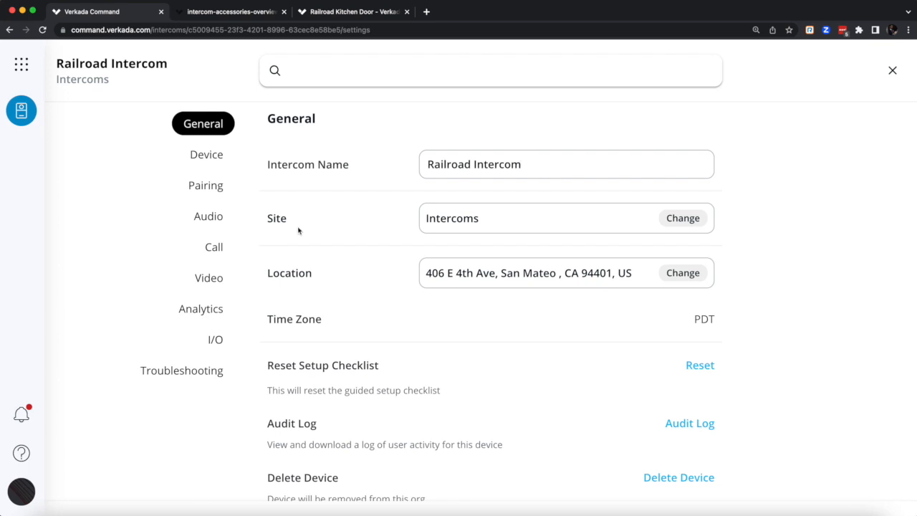
pyautogui.moveTo(247, 272)
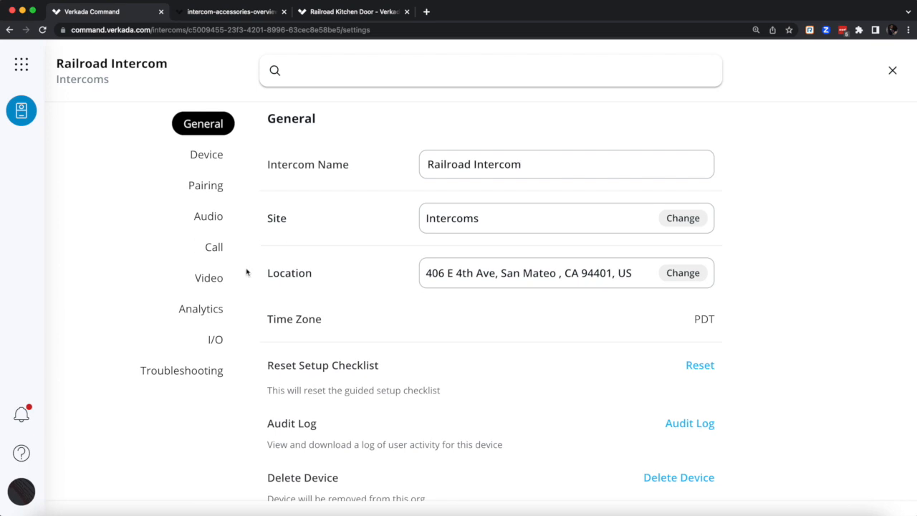
pyautogui.click(206, 185)
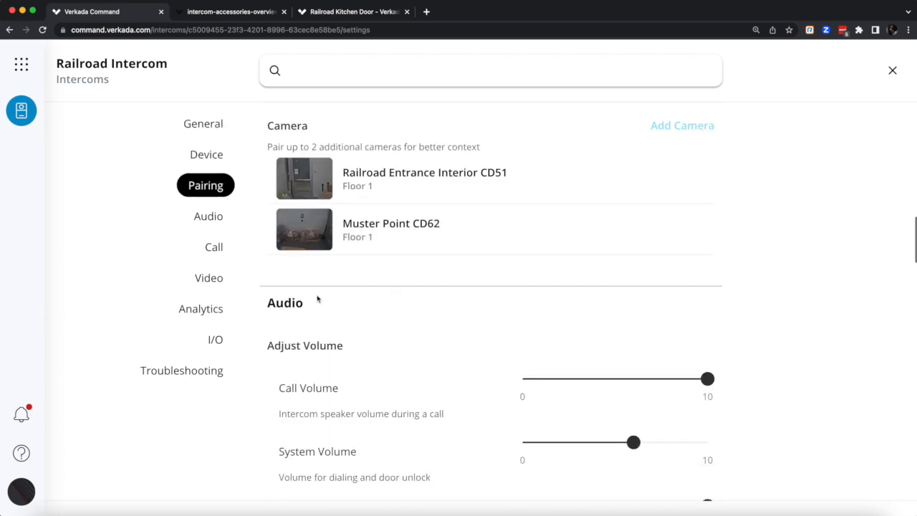
pyautogui.scroll(3)
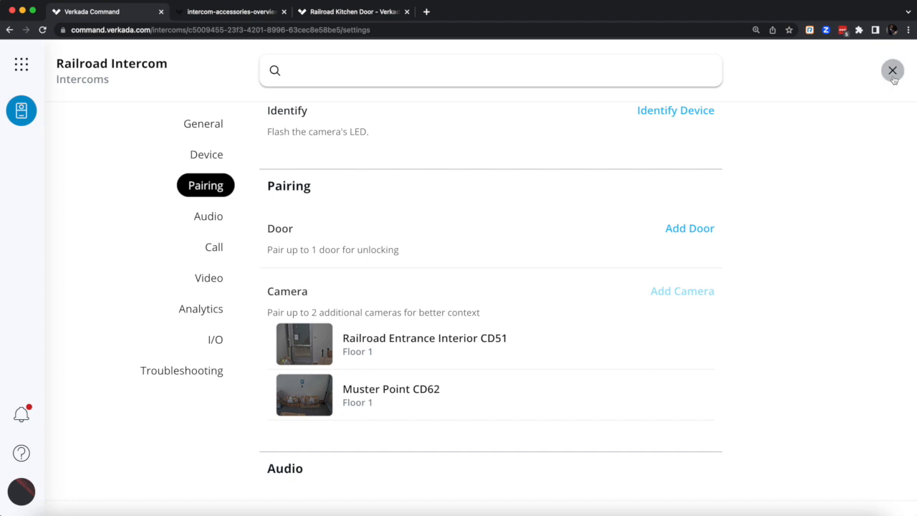
pyautogui.click(892, 70)
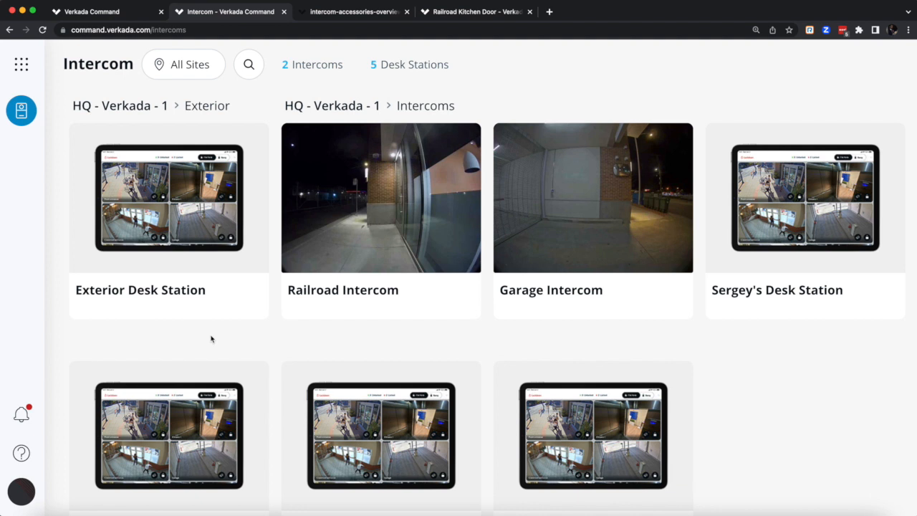
pyautogui.moveTo(209, 331)
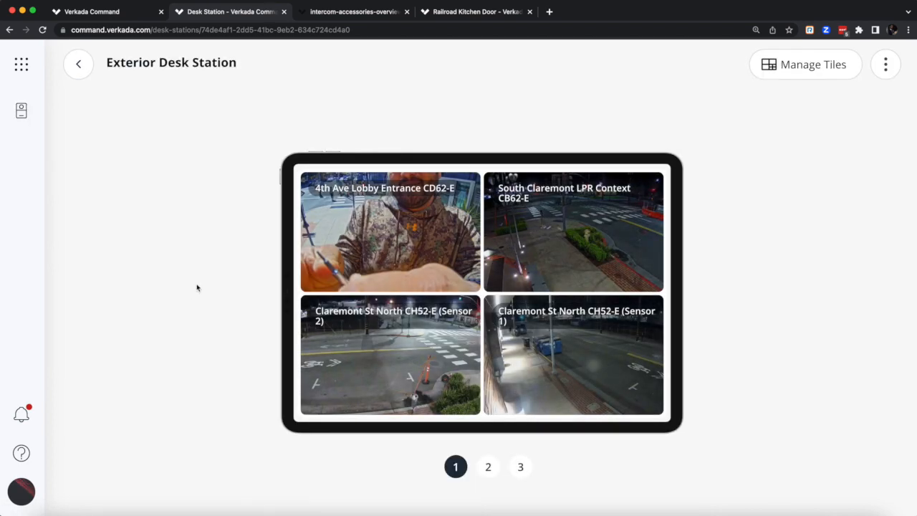
pyautogui.moveTo(736, 161)
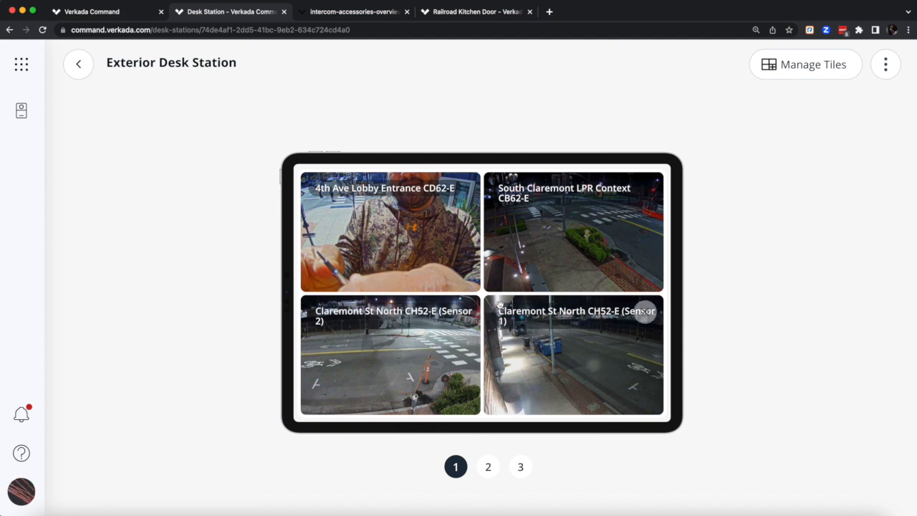
pyautogui.moveTo(787, 210)
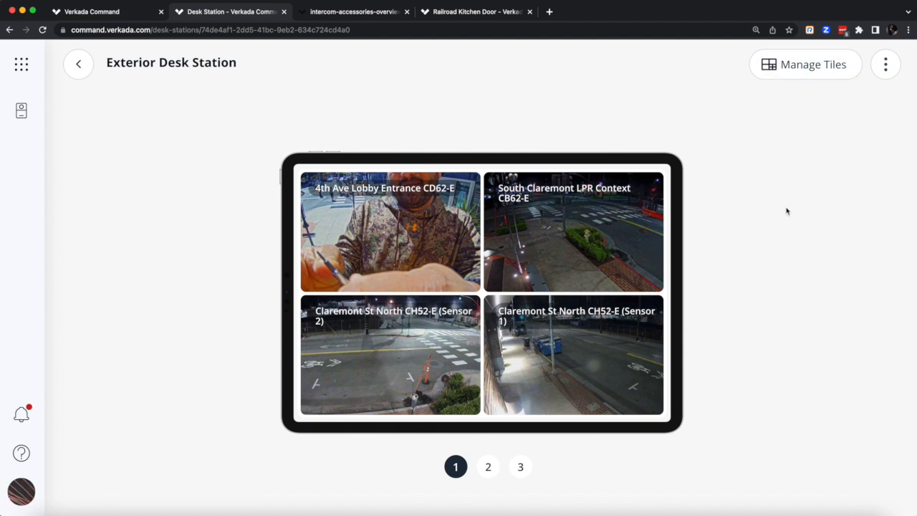
pyautogui.moveTo(551, 251)
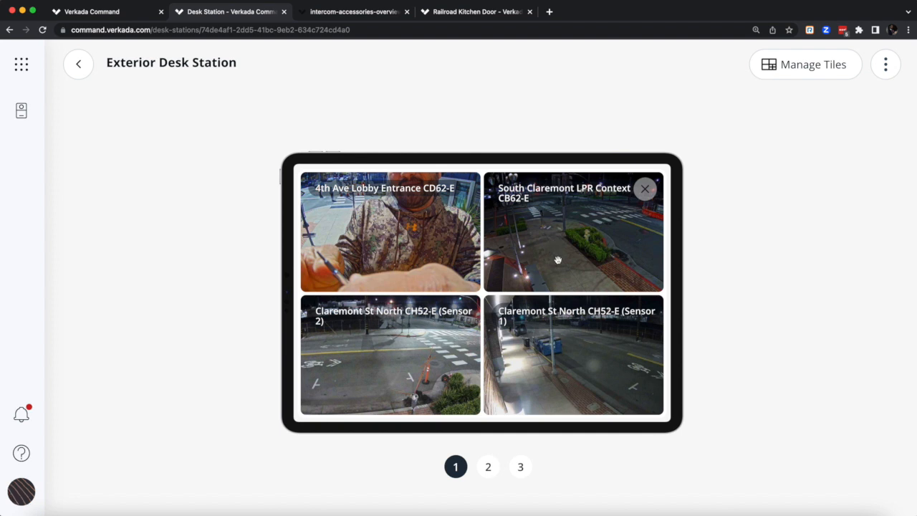
pyautogui.moveTo(621, 402)
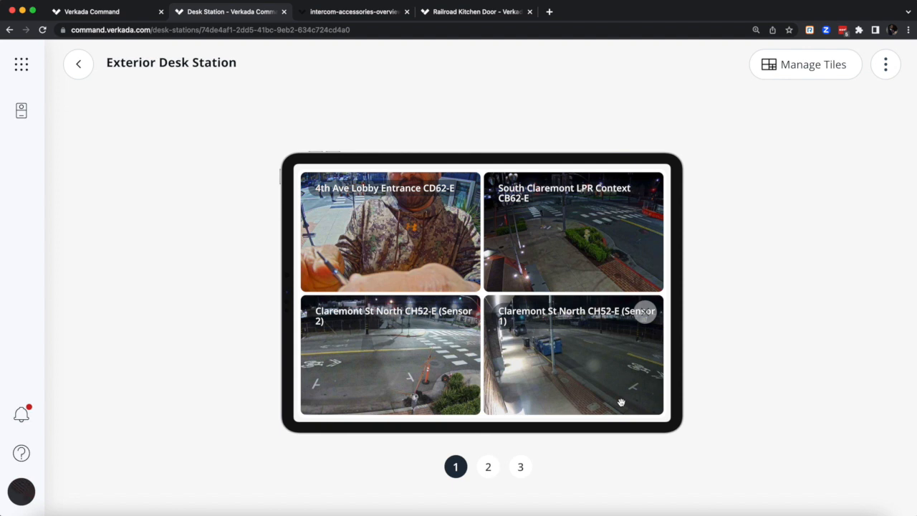
# Bring up the Verkada product list from the Exterior Desk Station page.
pyautogui.click(20, 64)
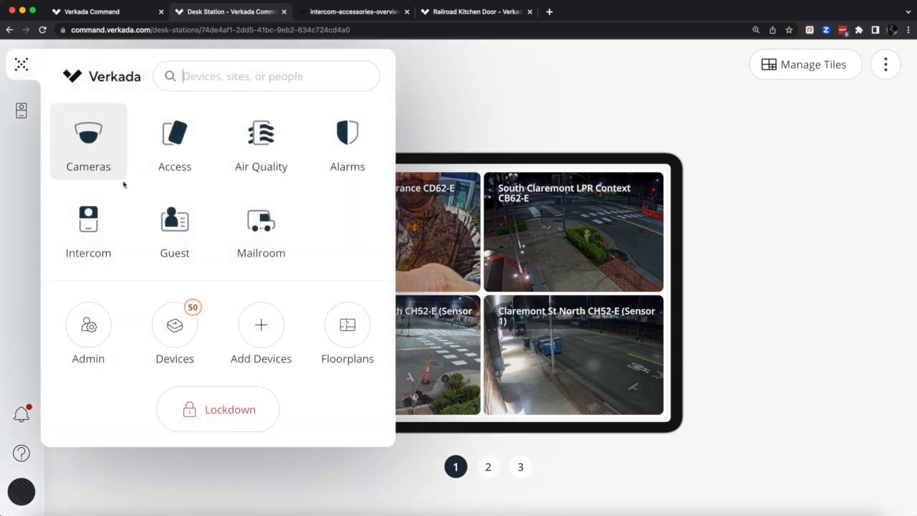